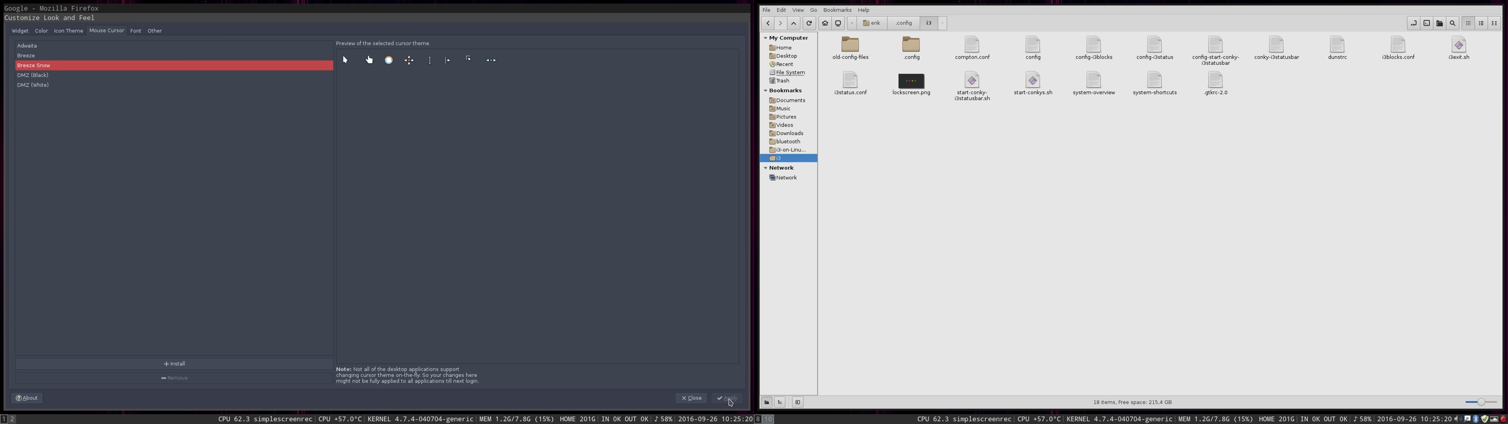
pyautogui.moveTo(527, 317)
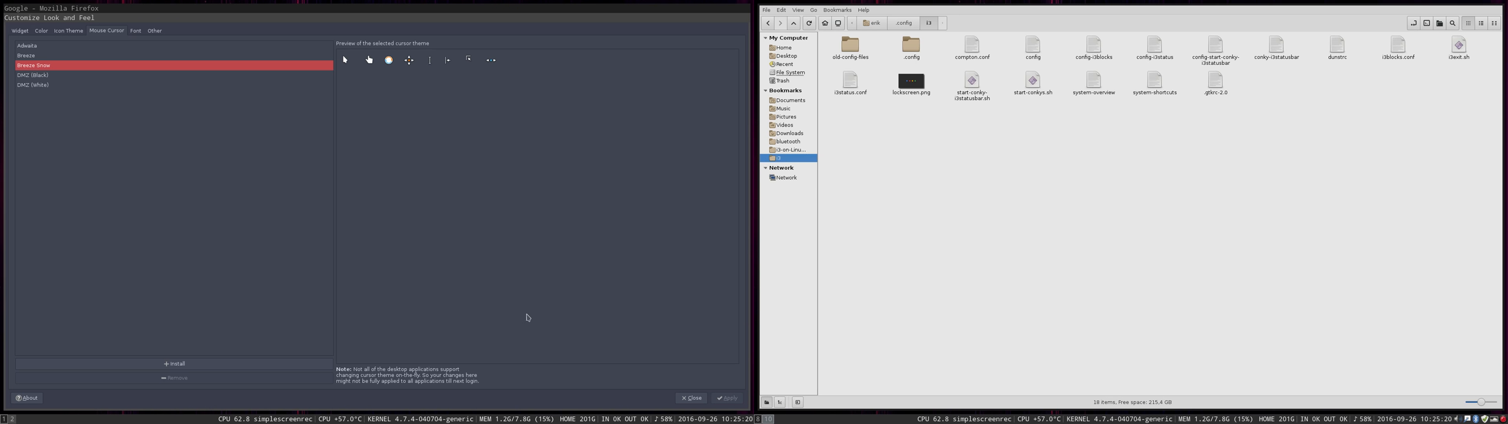